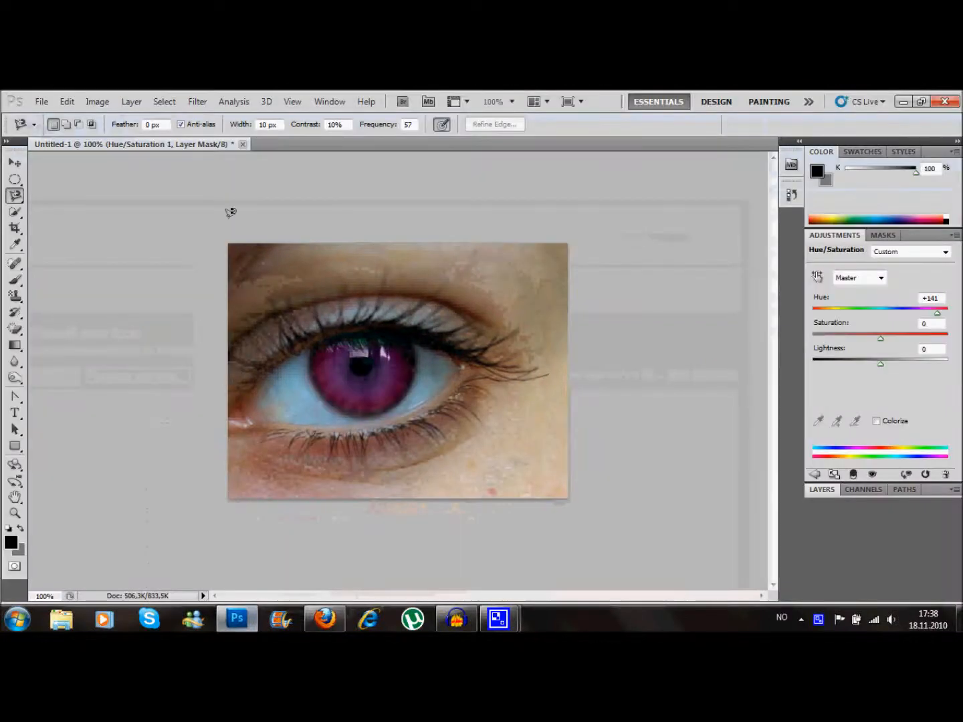
- Close all open documents without saving, then return to the File menu
left_click(40, 101)
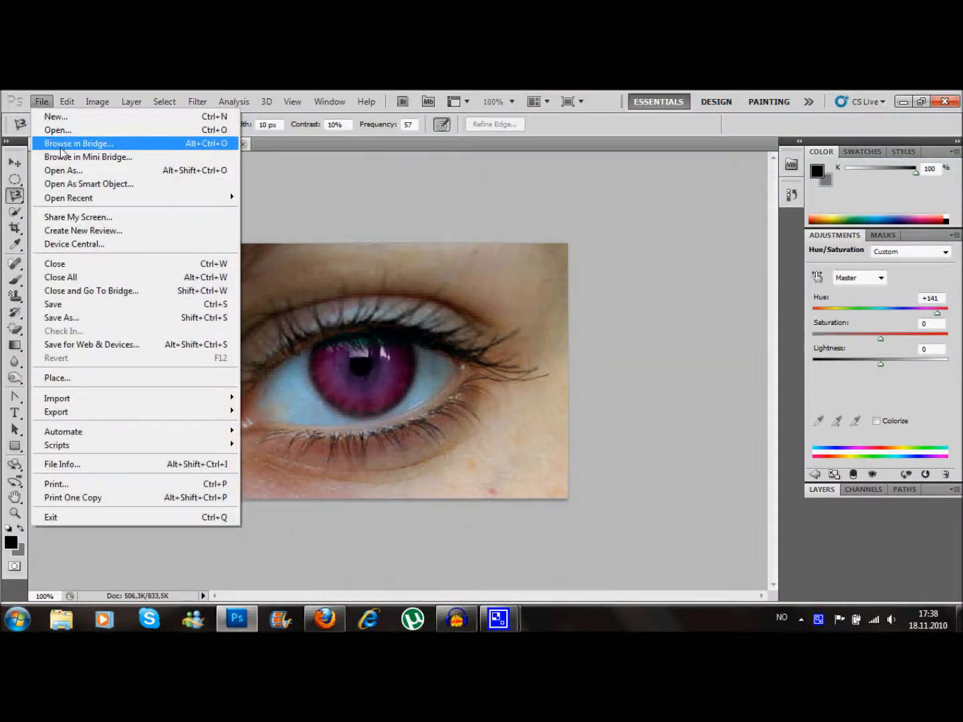
mouse_move(67, 277)
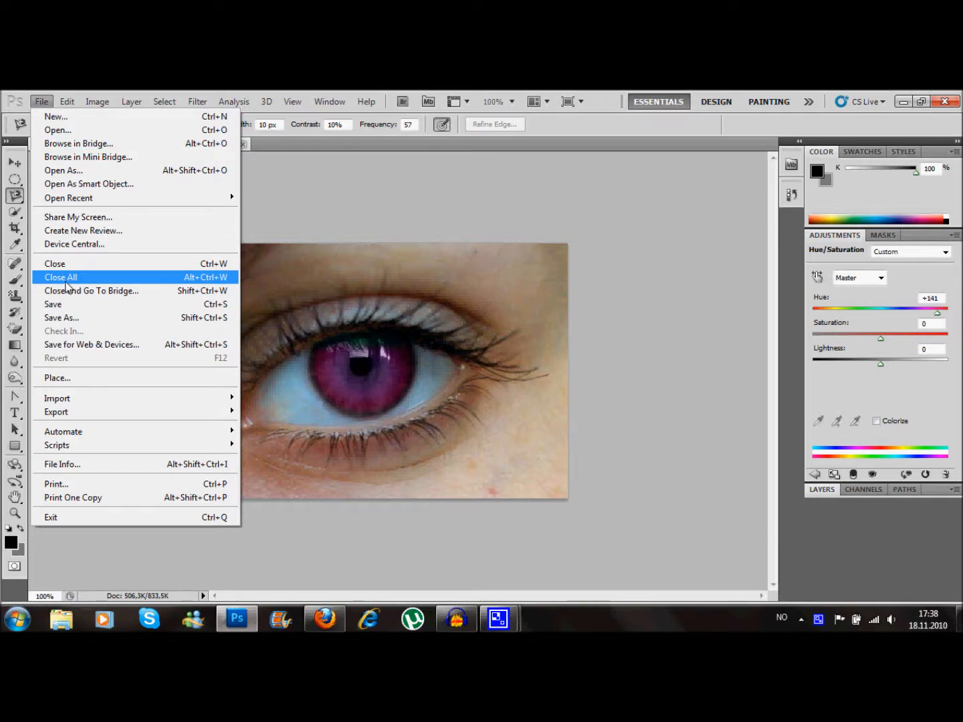
left_click(60, 276)
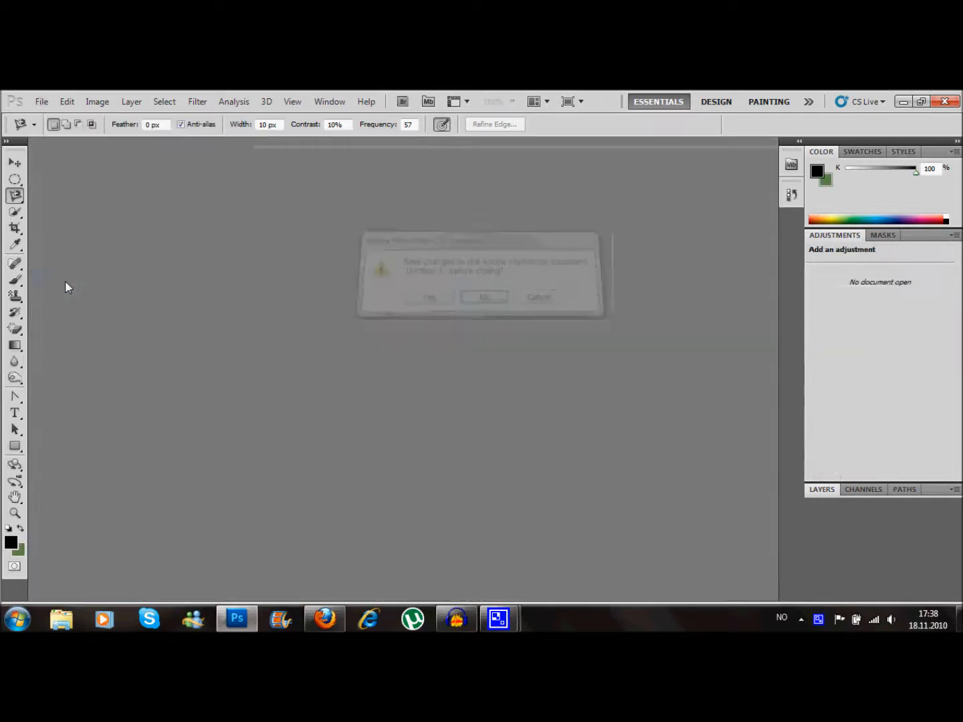
left_click(40, 102)
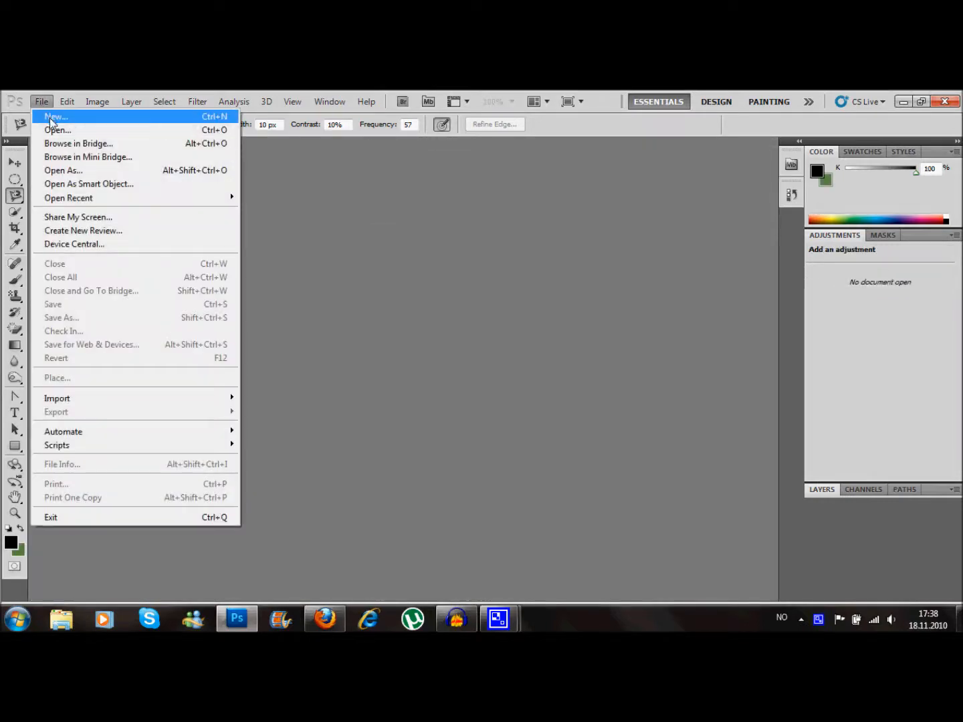
- Open eye.jpg from the Bilder pictures library
left_click(56, 131)
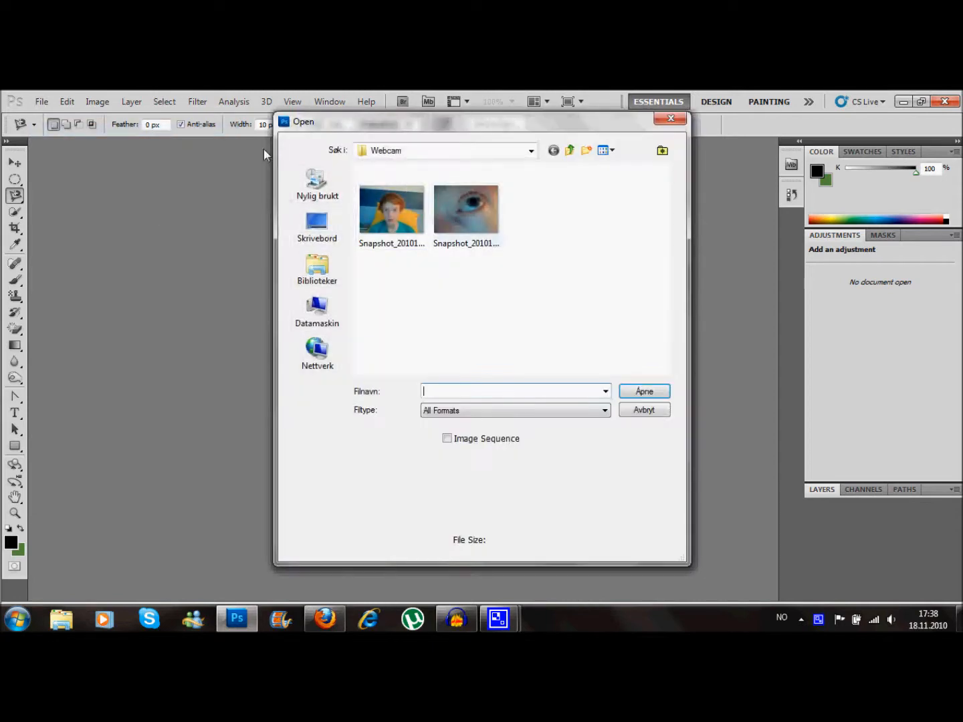
left_click(570, 149)
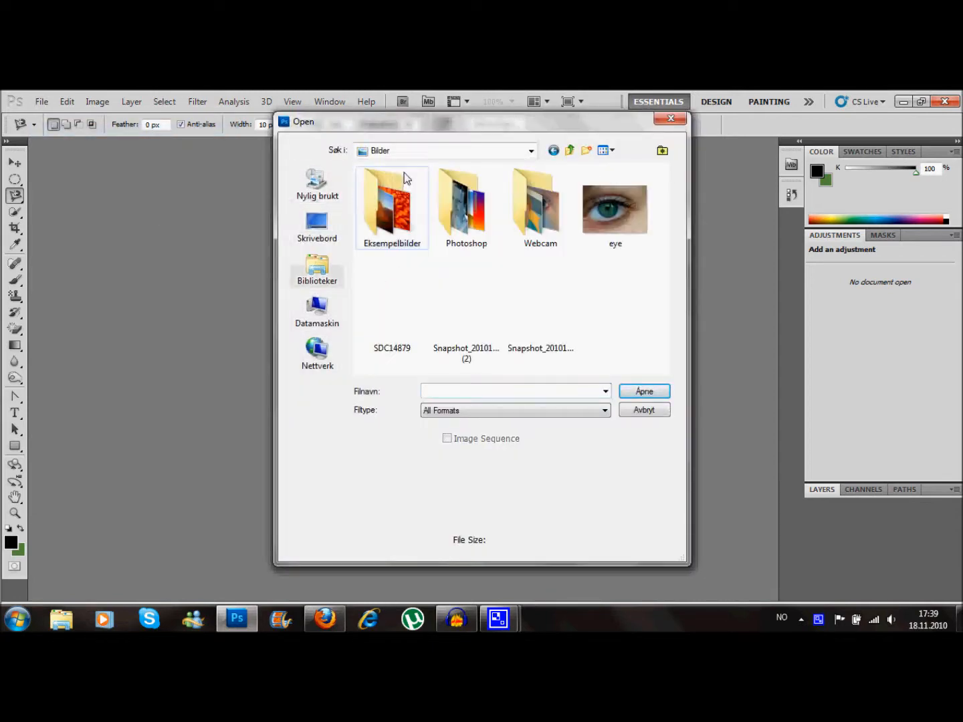
left_click(613, 208)
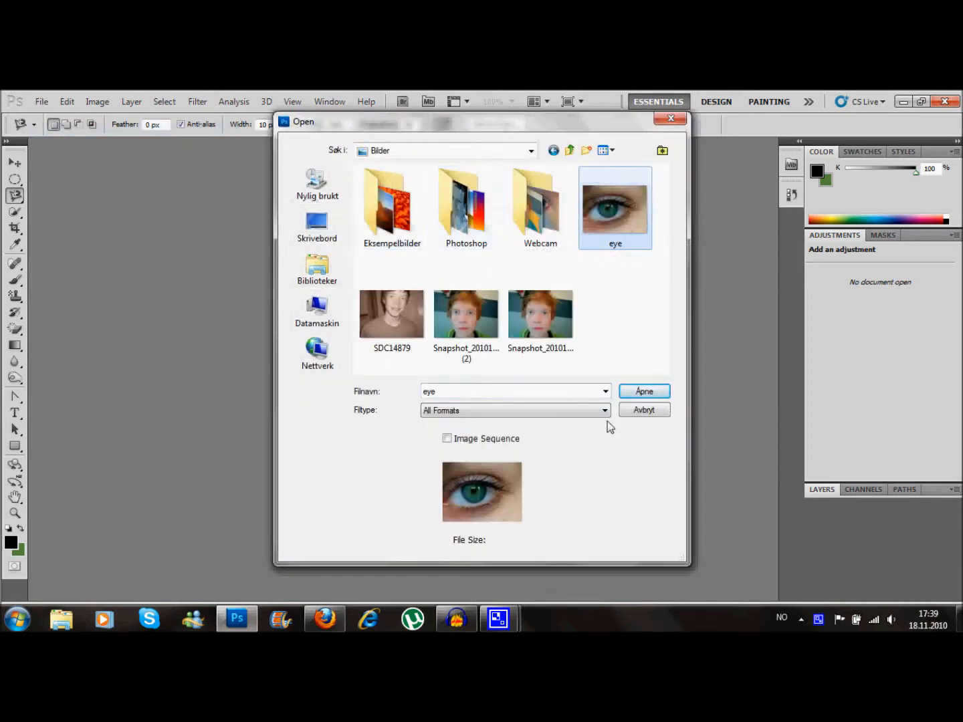
left_click(642, 390)
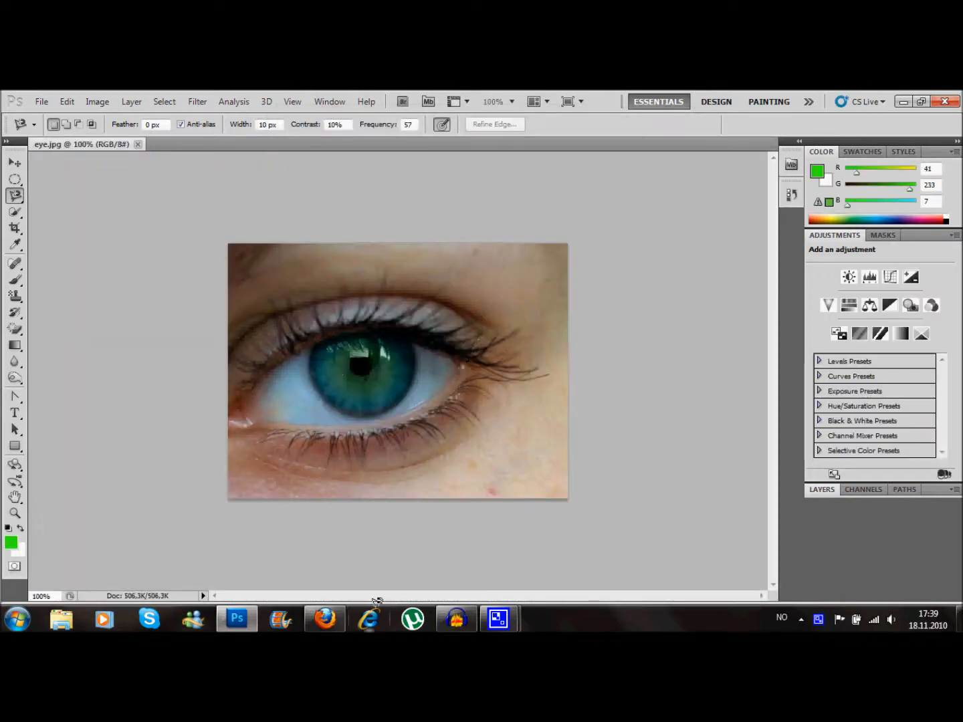
left_click(325, 618)
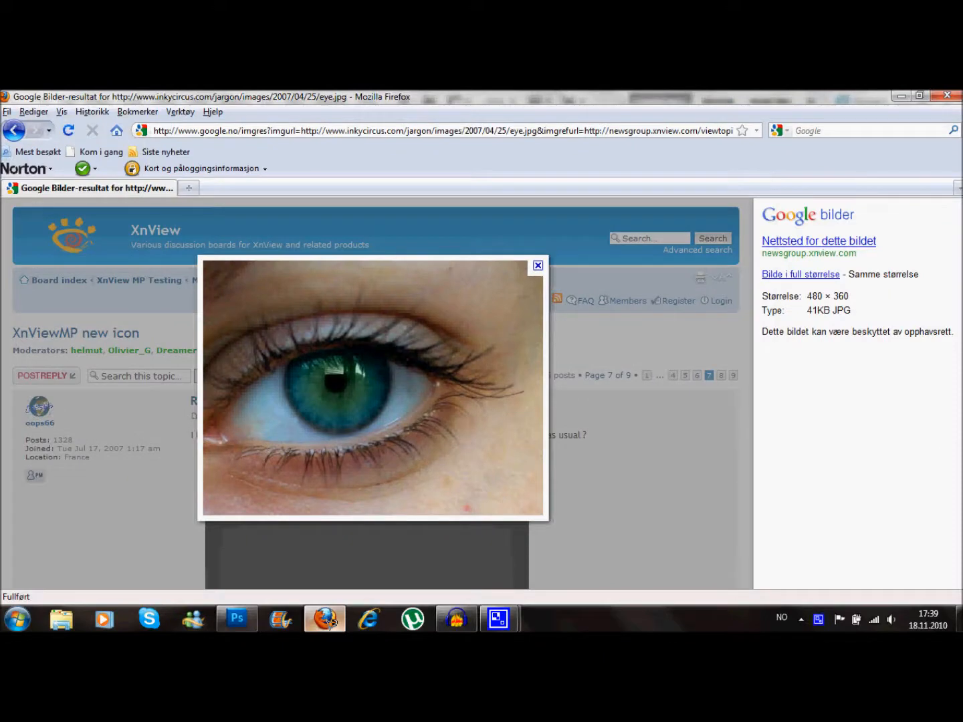
left_click(235, 618)
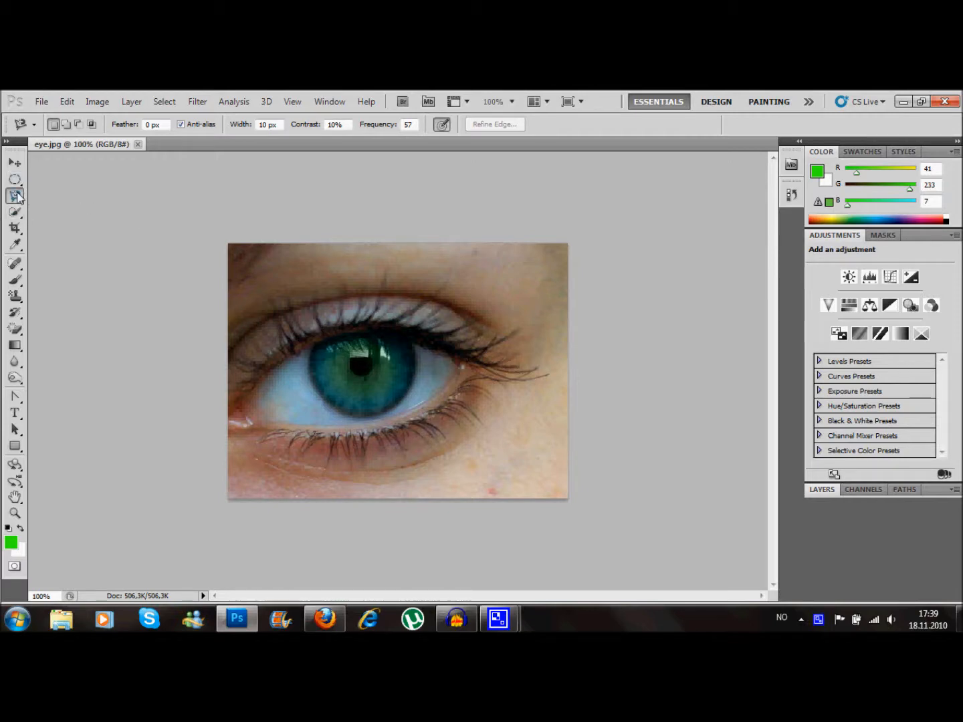
- Switch from the plain Lasso to the Magnetic Lasso Tool in the toolbox flyout
left_click(15, 196)
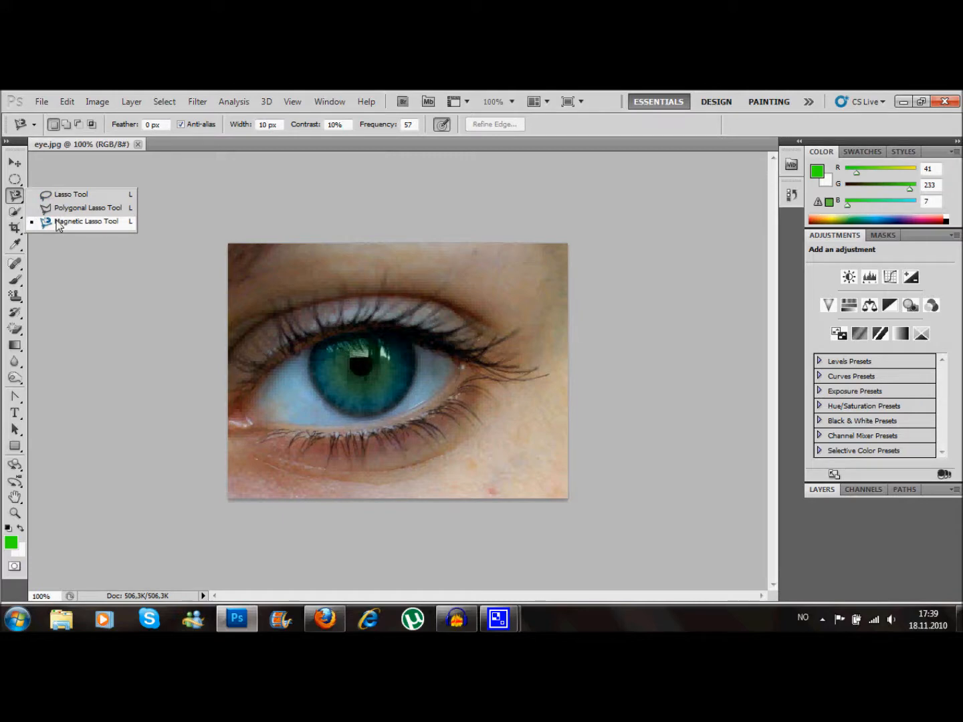
left_click(85, 222)
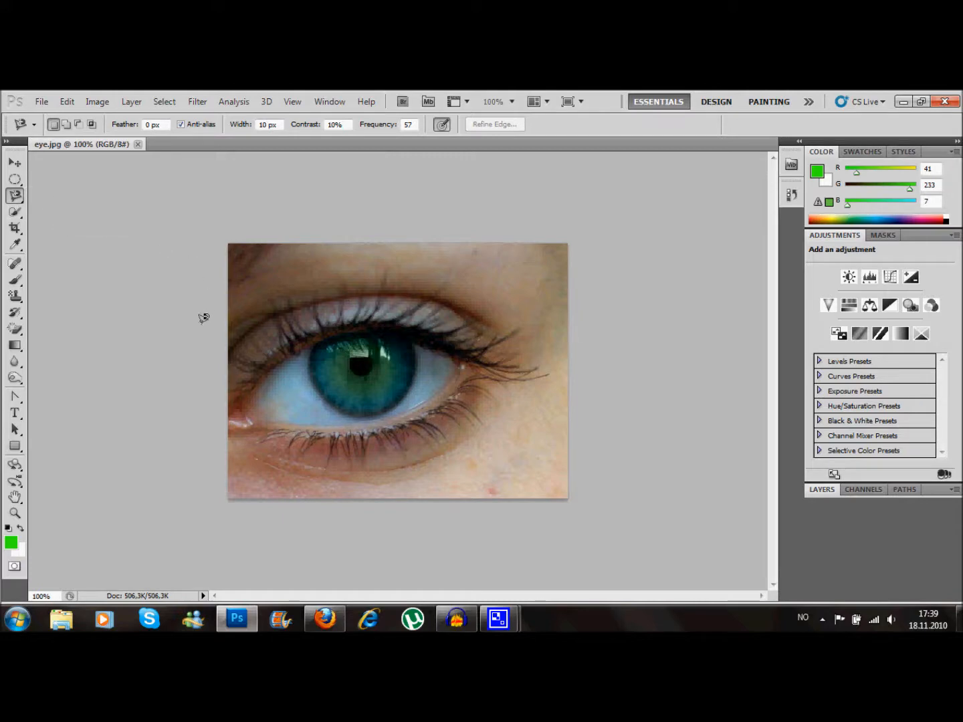
mouse_move(315, 337)
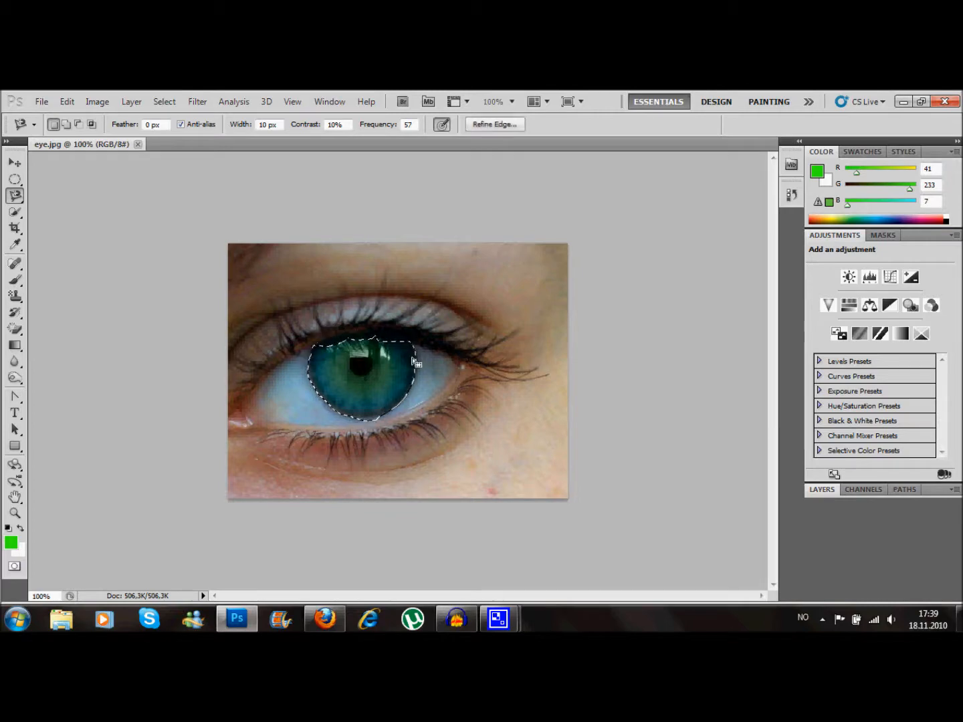
- Feather the iris selection via the context menu and confirm the radius
right_click(415, 361)
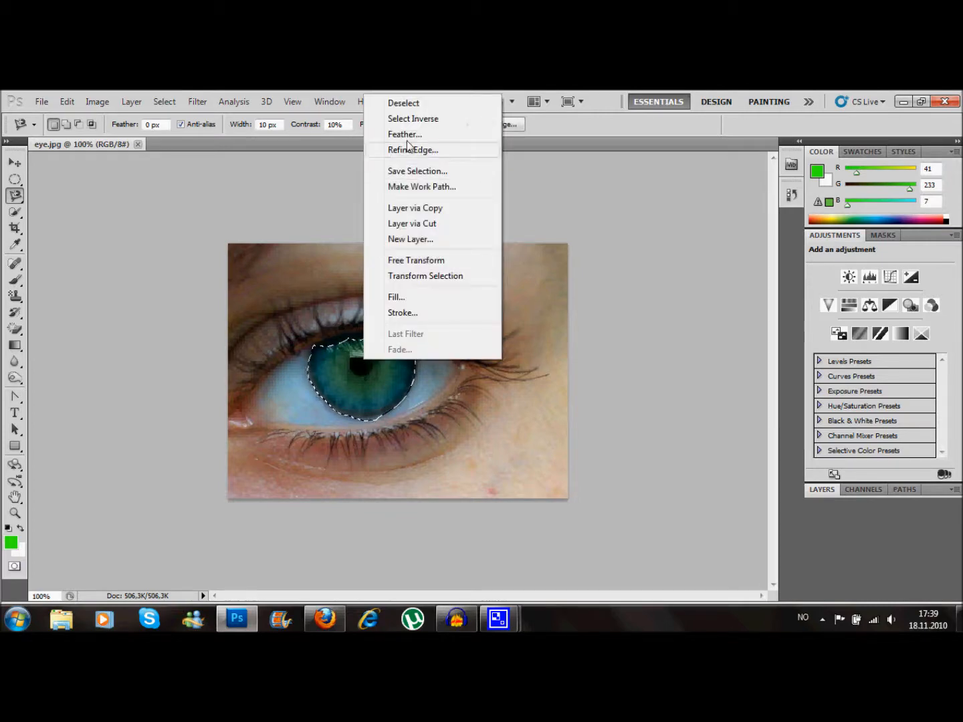
left_click(404, 133)
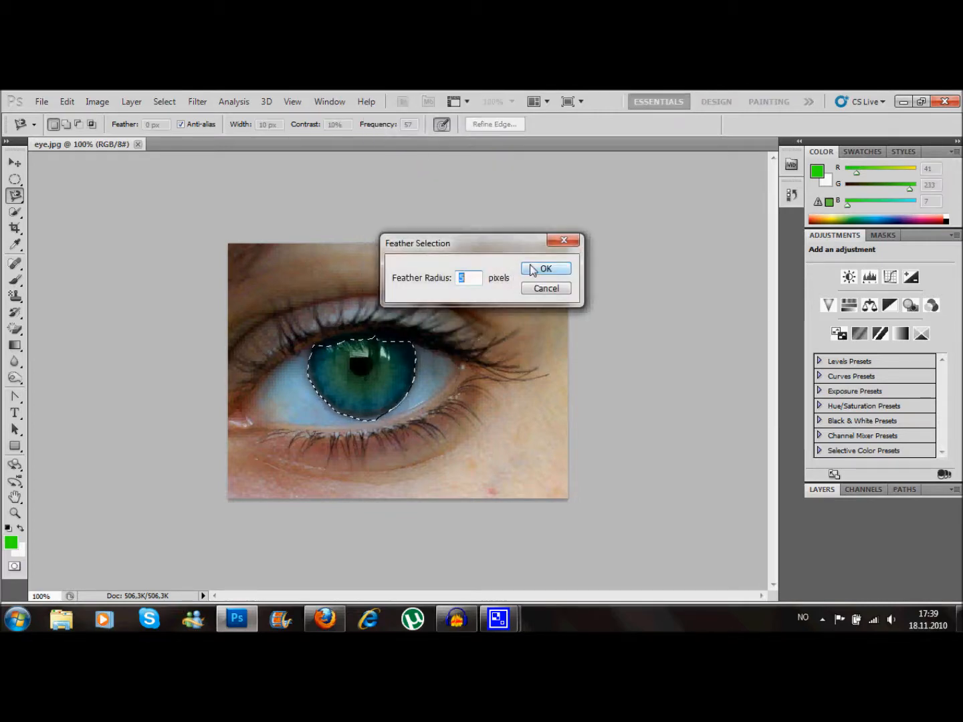
left_click(546, 267)
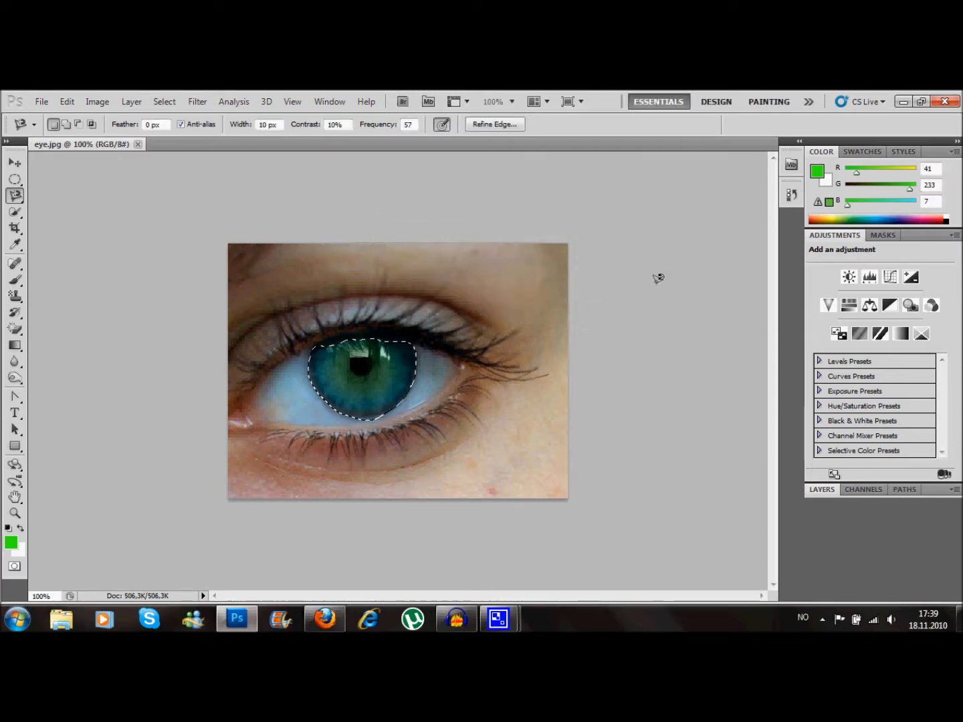
mouse_move(375, 401)
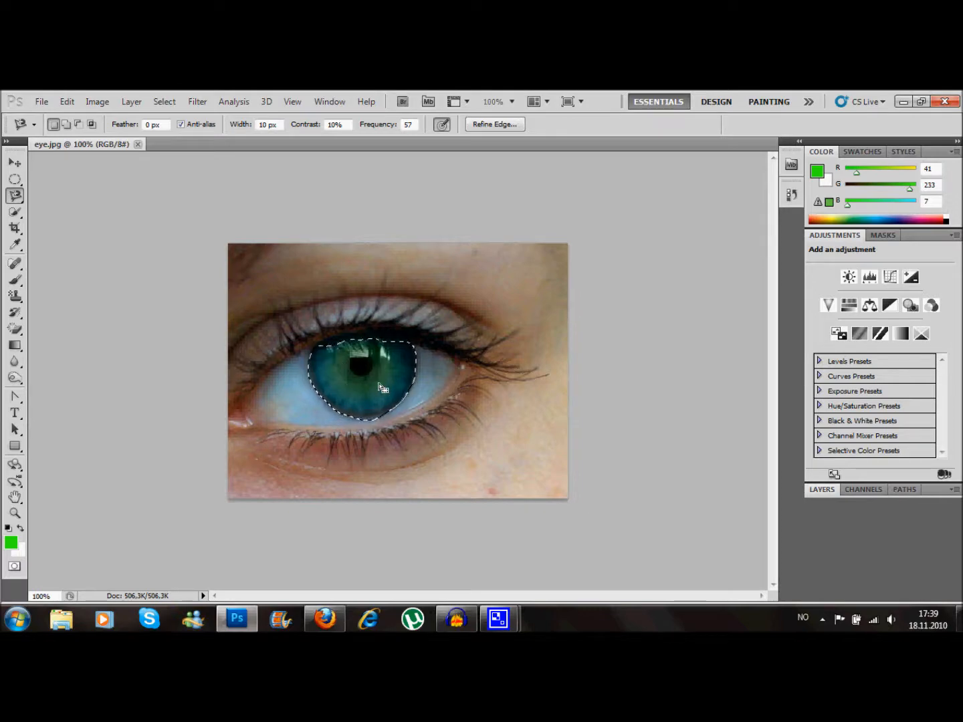
mouse_move(775, 314)
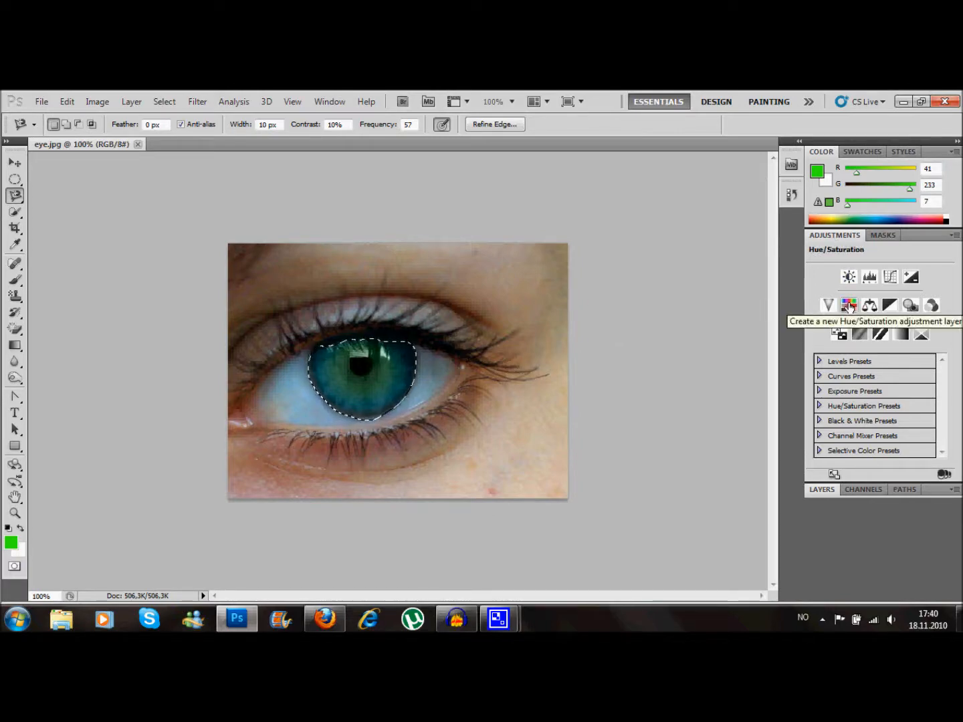
- Create a Hue/Saturation adjustment layer from the Adjustments panel, masked to the iris
left_click(849, 305)
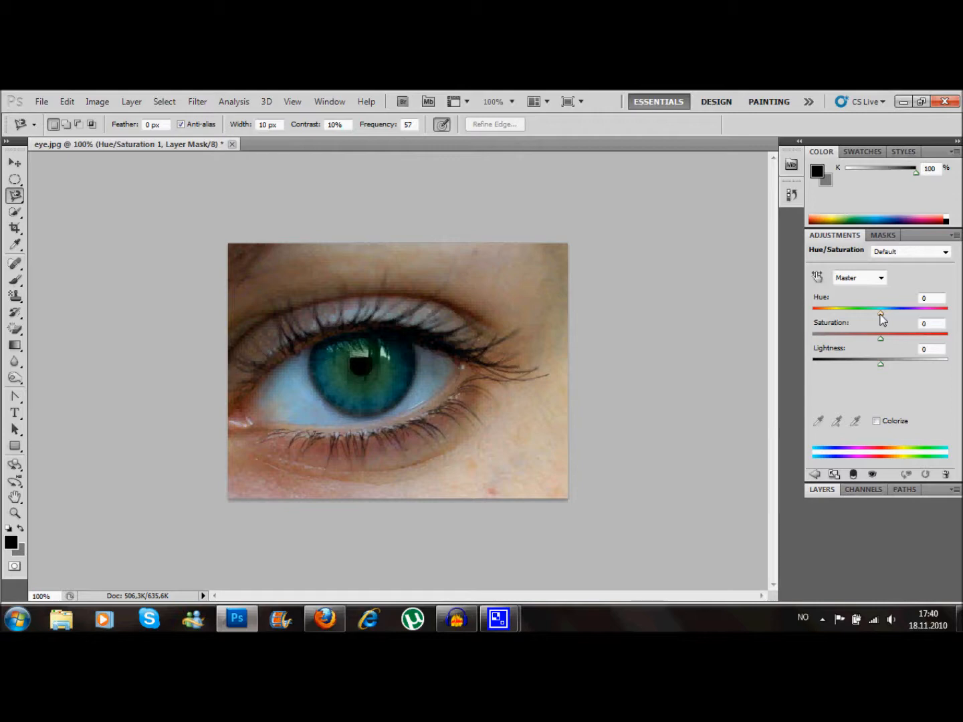
- Slide Hue through green, blue, brown and red before settling on purple at about +100
left_click_drag(881, 310, 879, 311)
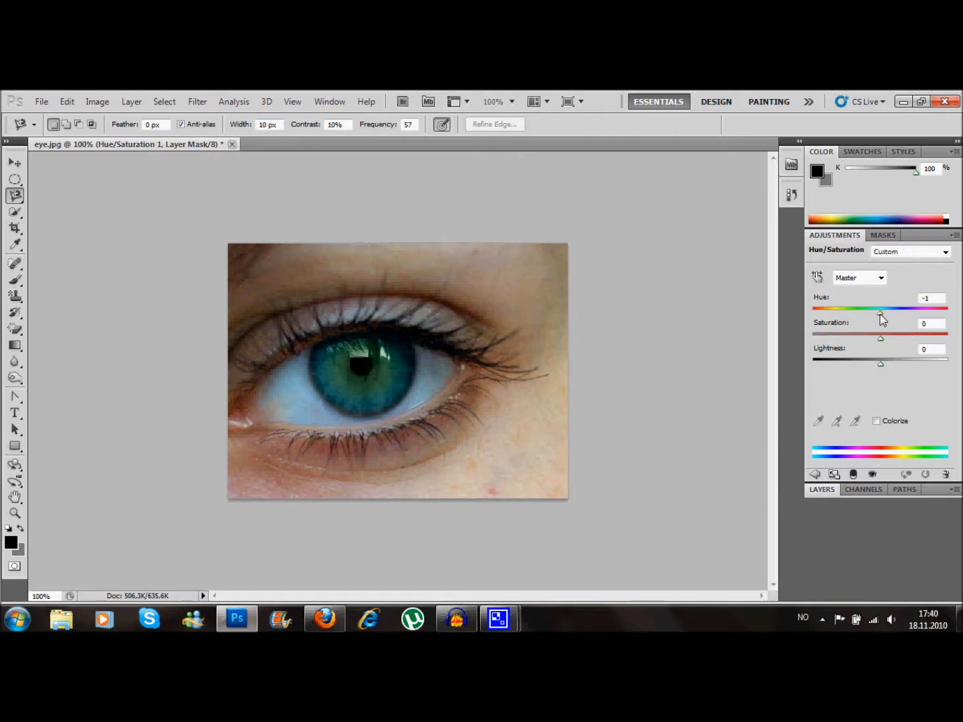
left_click_drag(879, 310, 870, 310)
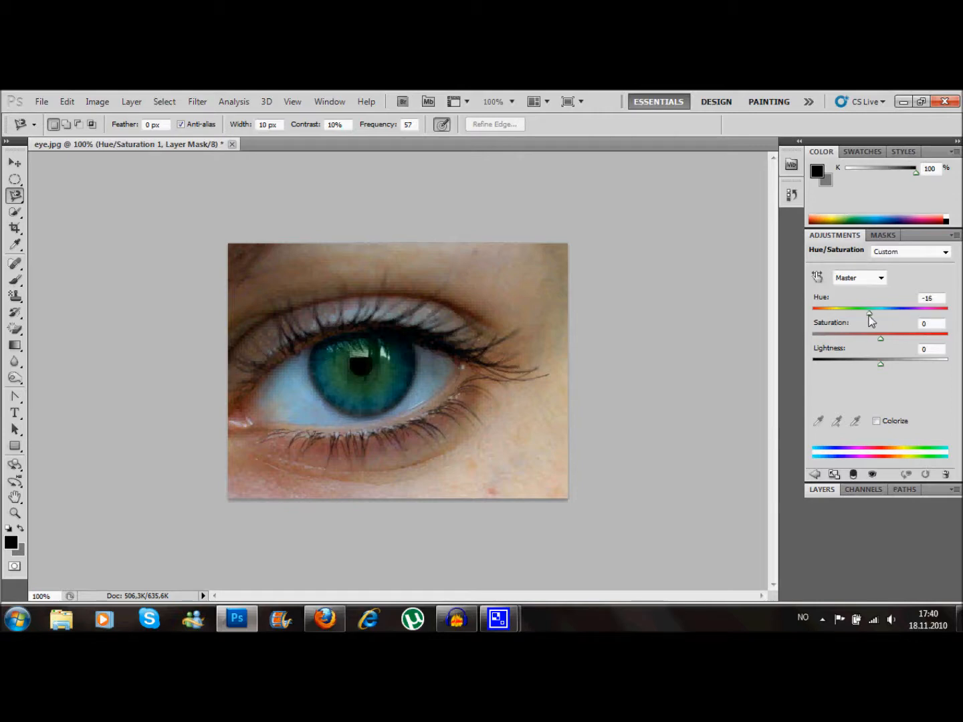
left_click_drag(869, 313, 841, 313)
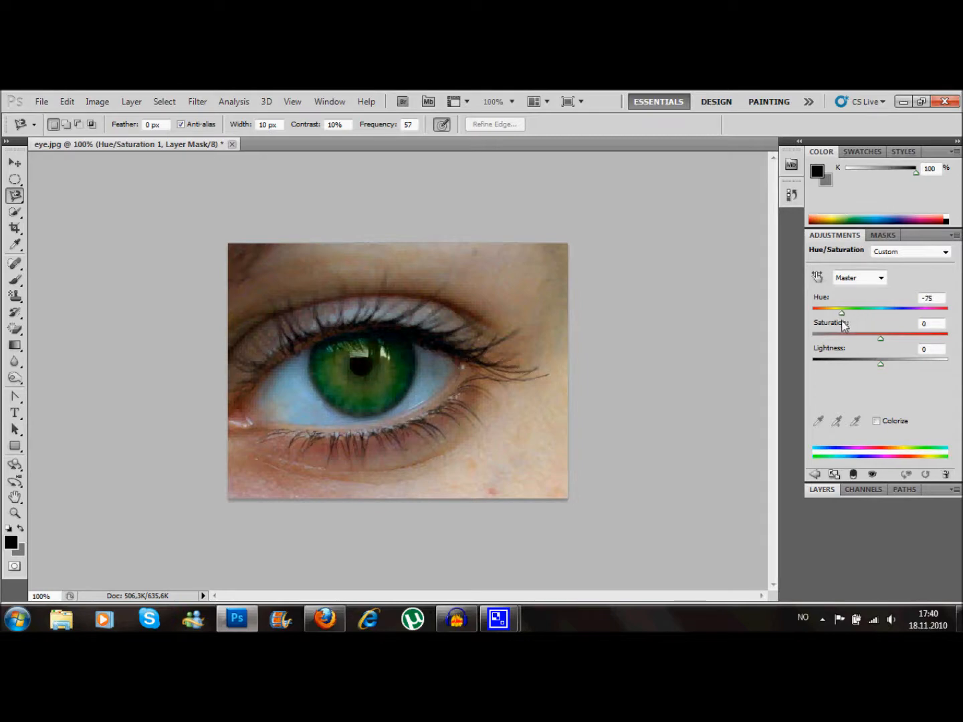
left_click_drag(841, 313, 901, 313)
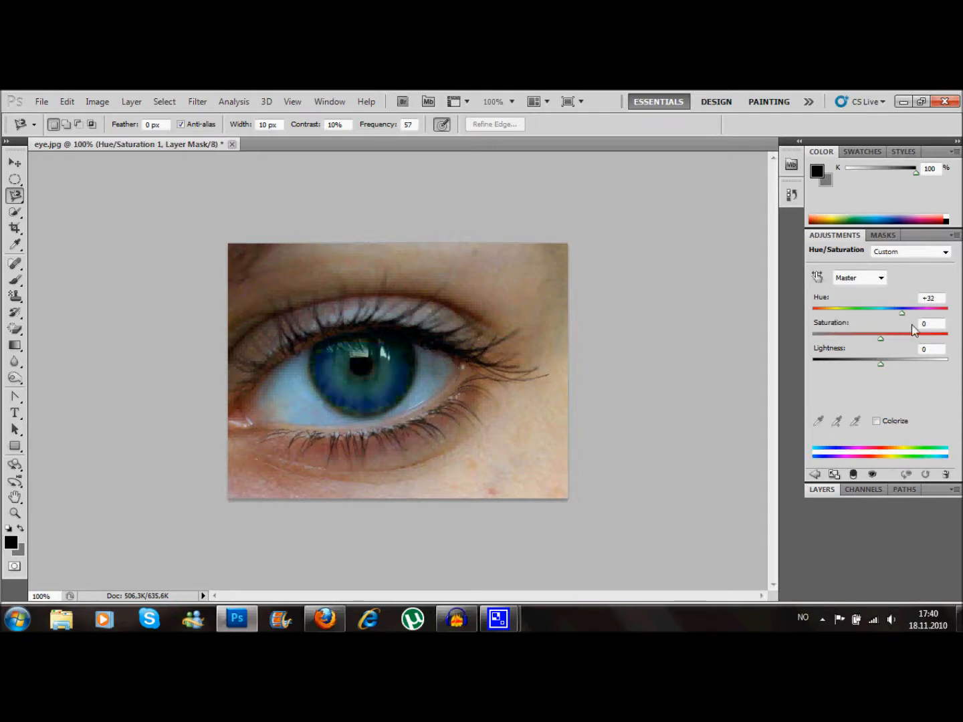
left_click_drag(902, 313, 920, 313)
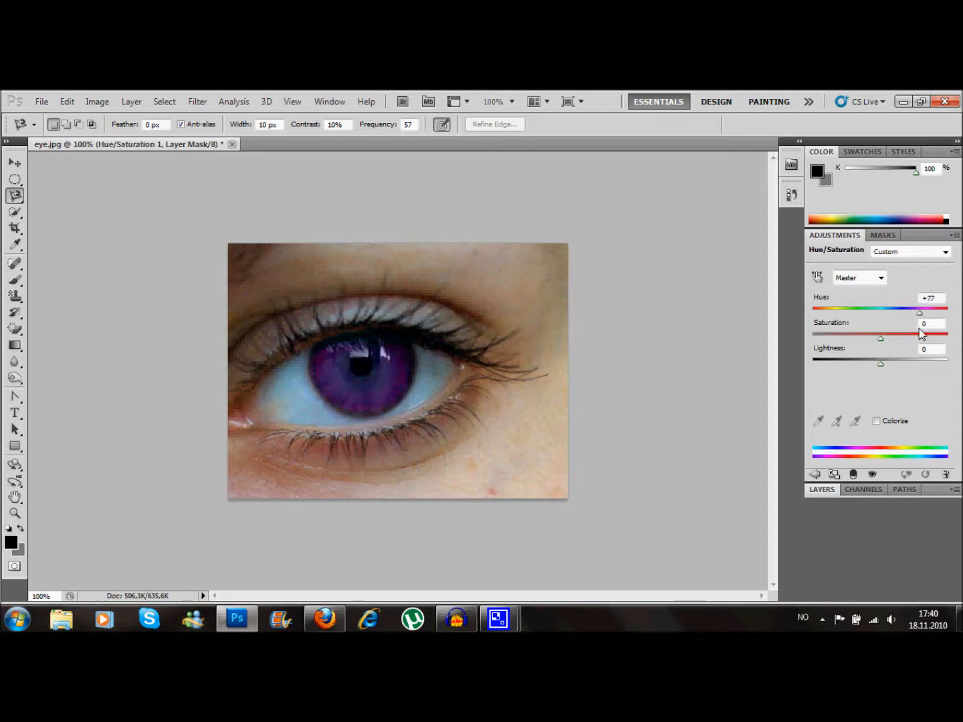
left_click_drag(920, 313, 812, 313)
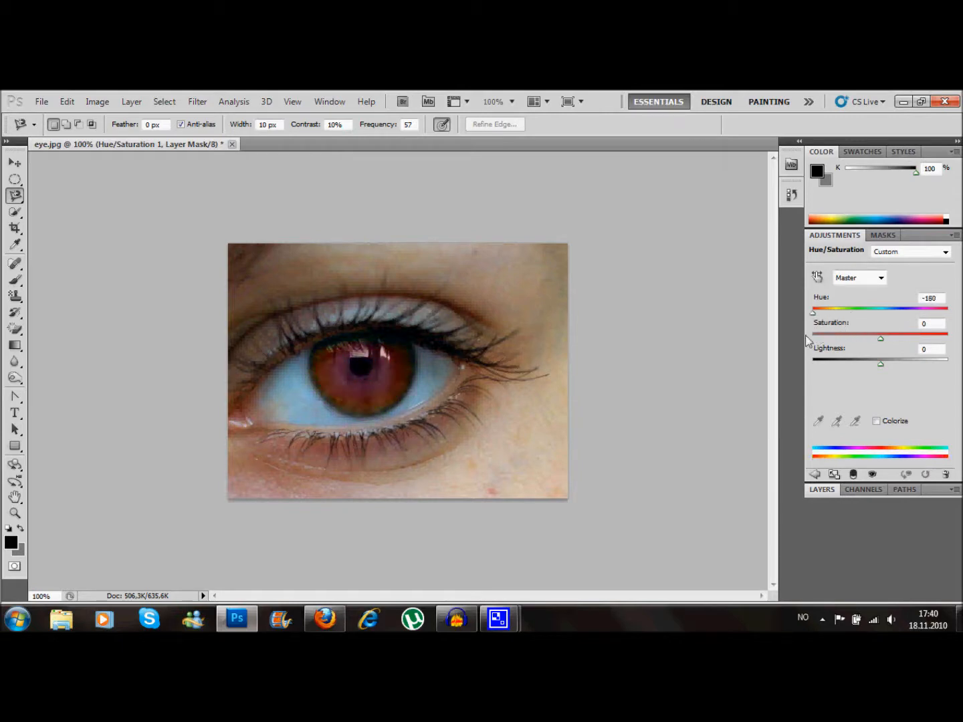
left_click_drag(813, 313, 922, 313)
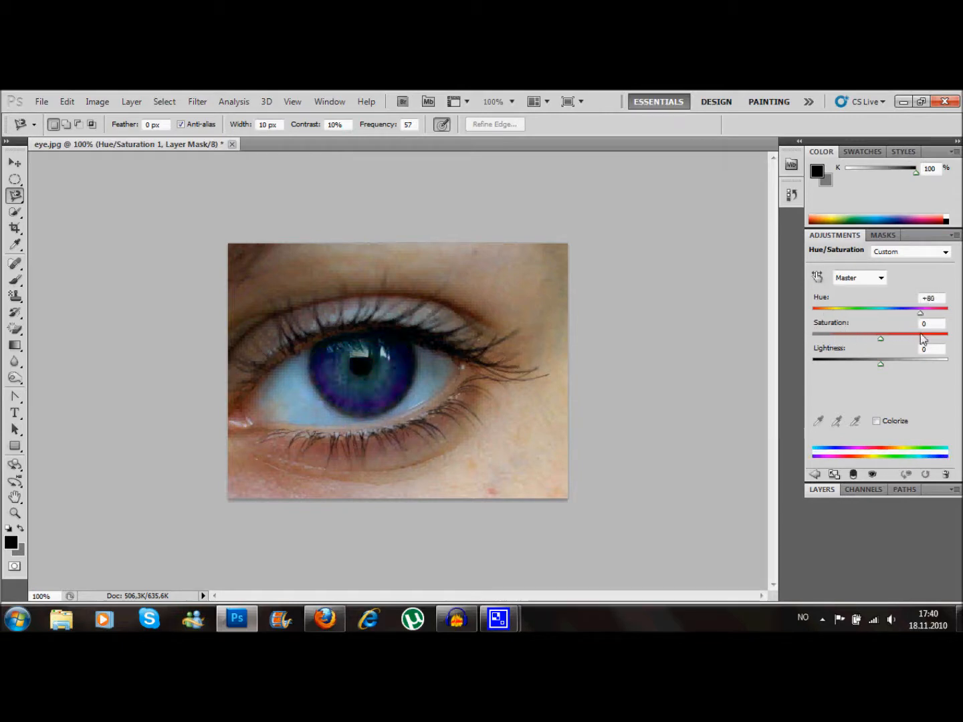
left_click_drag(920, 313, 947, 313)
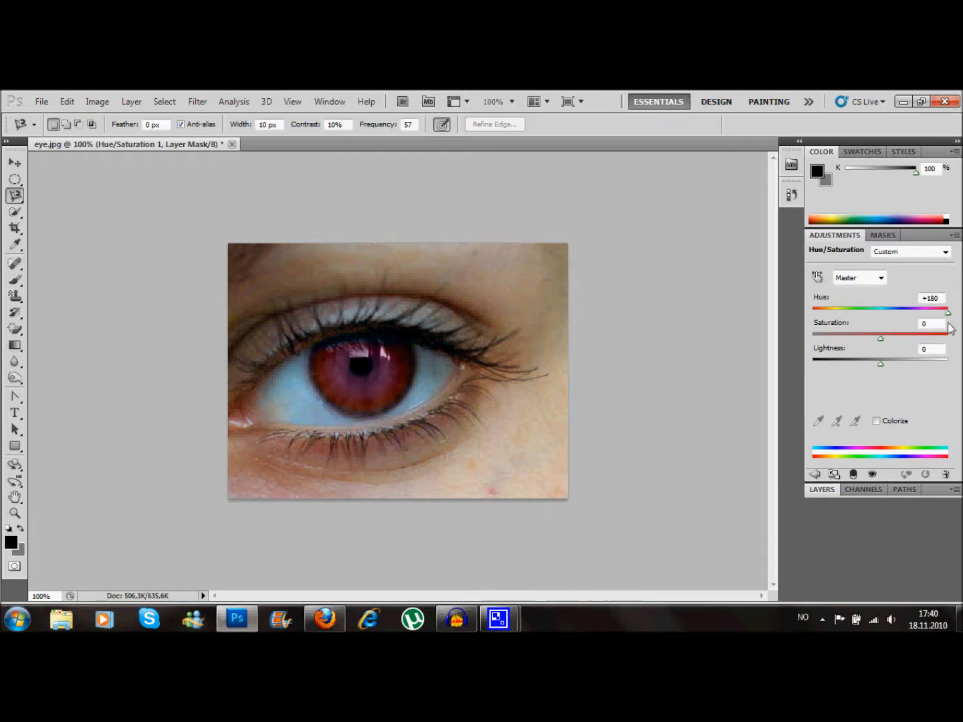
left_click_drag(947, 313, 877, 313)
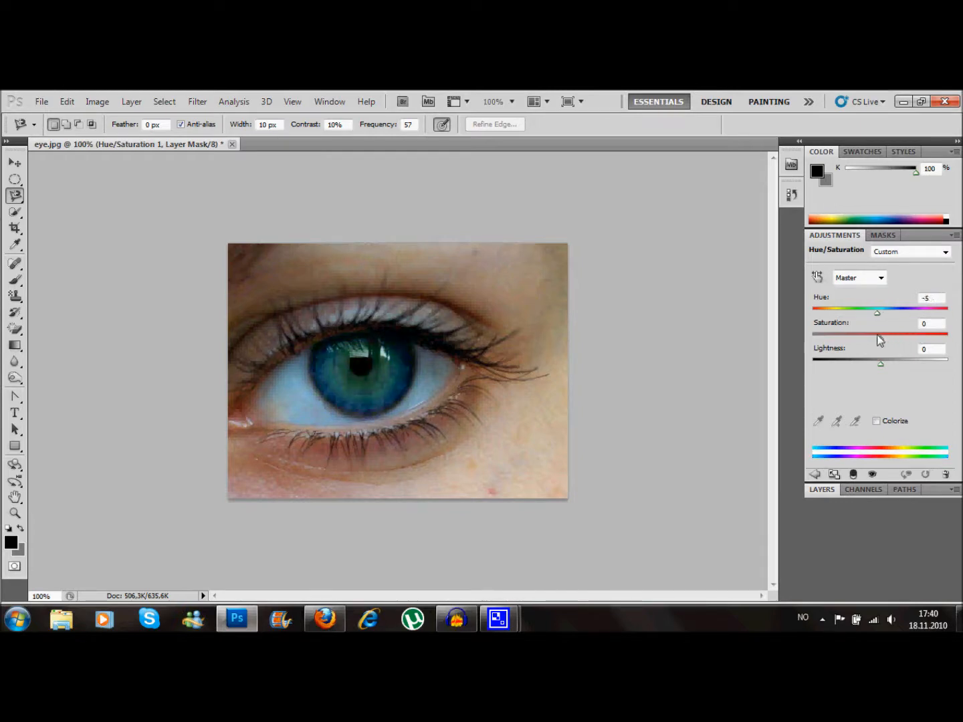
left_click_drag(877, 313, 813, 312)
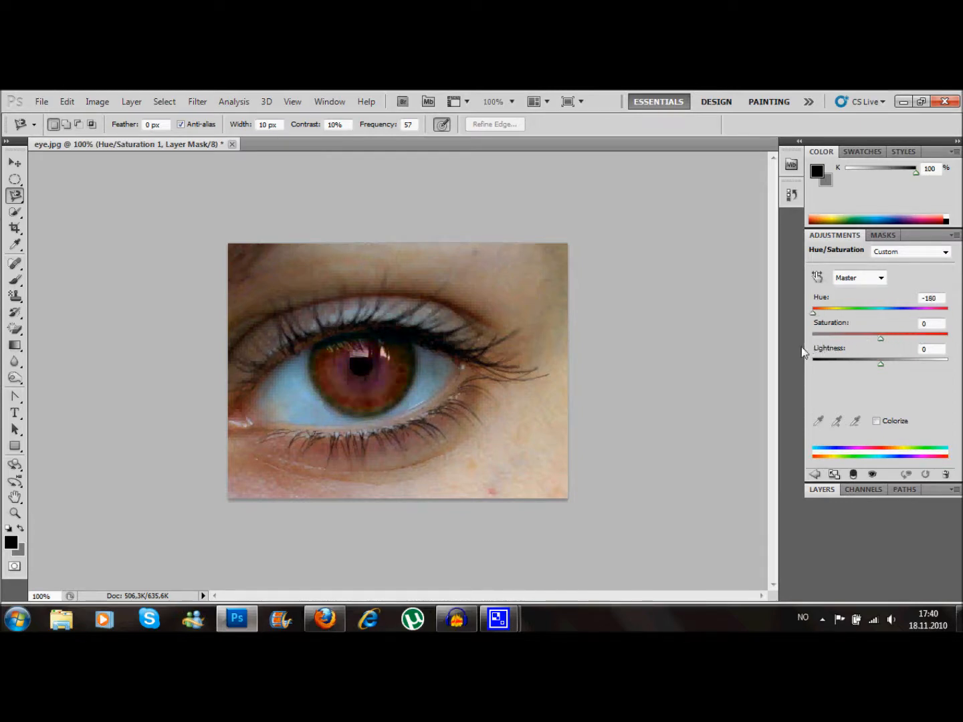
left_click_drag(813, 313, 925, 313)
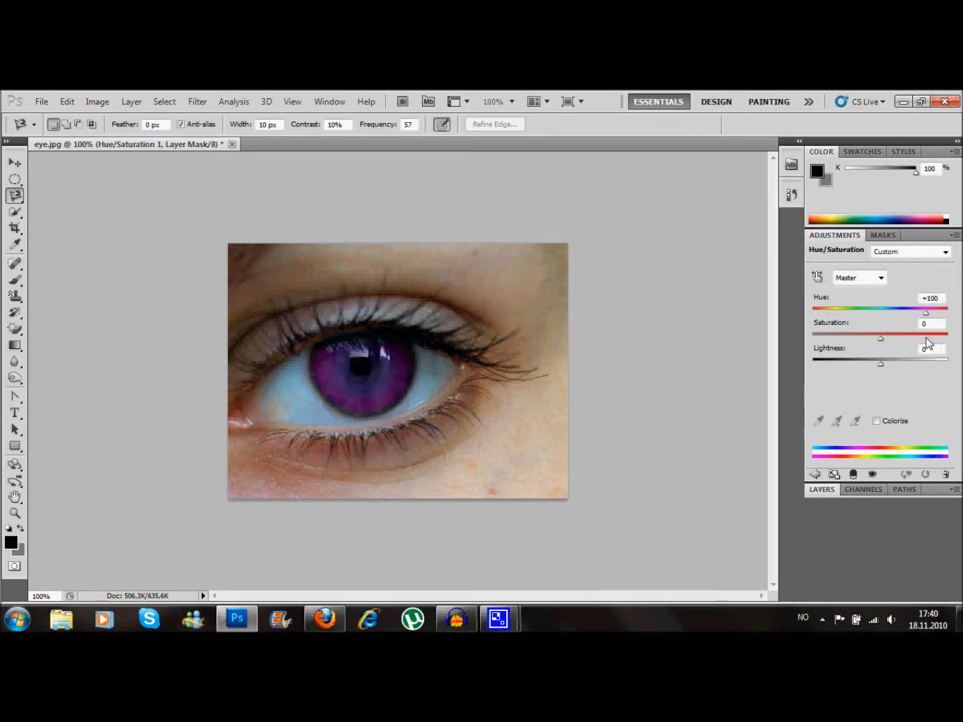